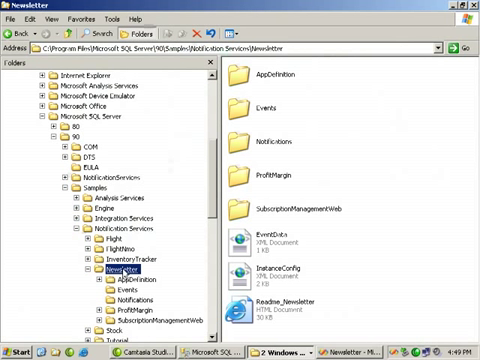
pyautogui.moveTo(125, 275)
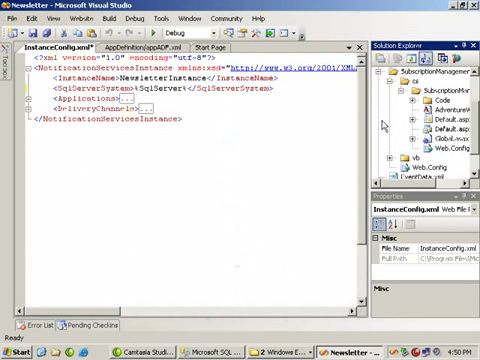
pyautogui.moveTo(435, 123)
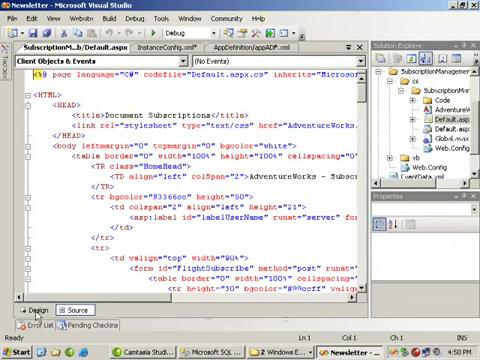
# Open Default.aspx under SubscriptionManagementWeb and show its source markup.
pyautogui.click(36, 305)
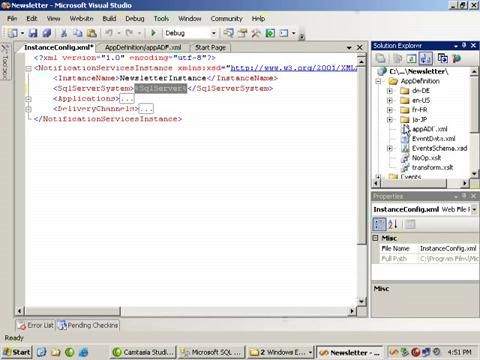
pyautogui.moveTo(405, 130)
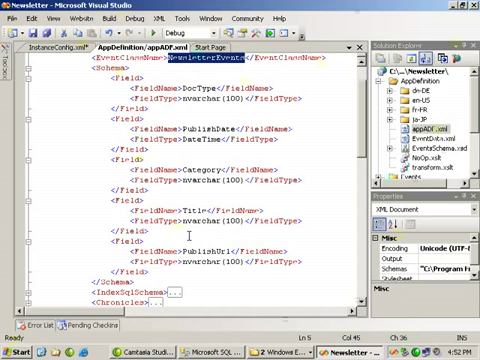
# Scroll appADF.xml down and right to reveal the IndexSqlSchema and Chronicles sections.
pyautogui.scroll(-3)
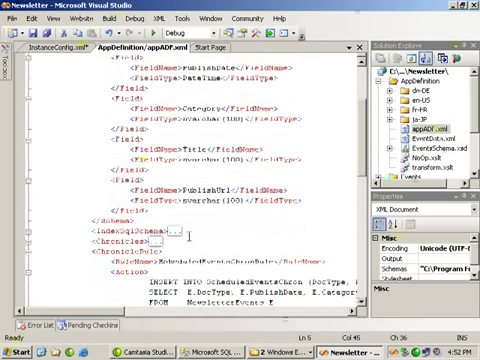
pyautogui.scroll(-3)
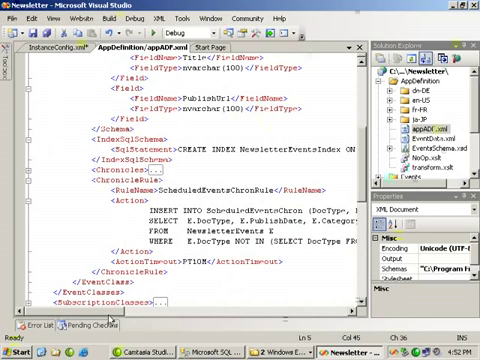
pyautogui.hscroll(3)
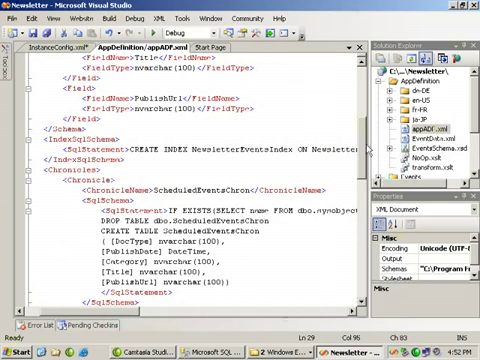
# Scroll through appADF.xml past the chronicle rule's PT10M action timeout.
pyautogui.scroll(-3)
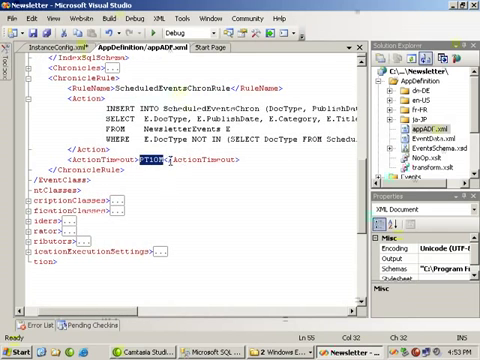
pyautogui.moveTo(183, 243)
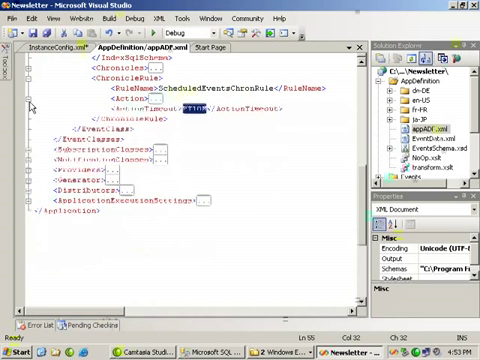
pyautogui.scroll(-3)
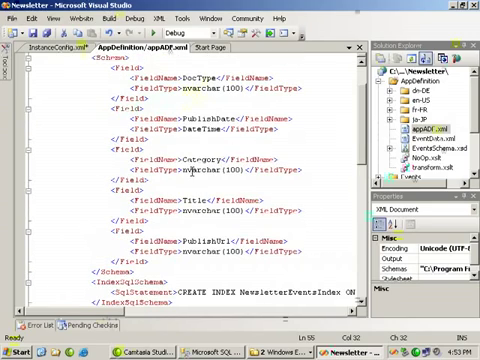